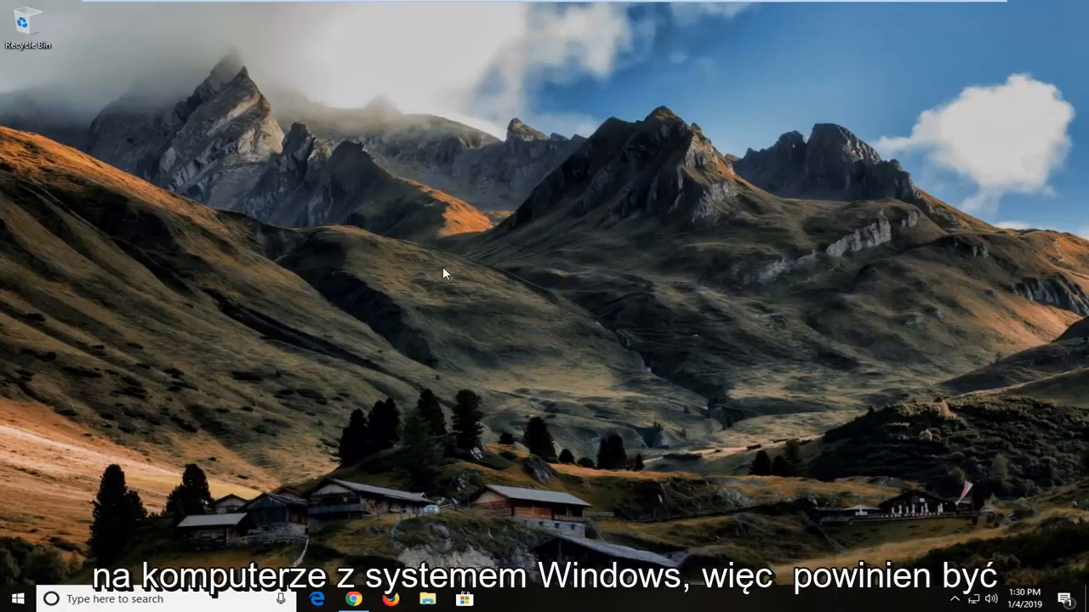
mouse_move(513, 288)
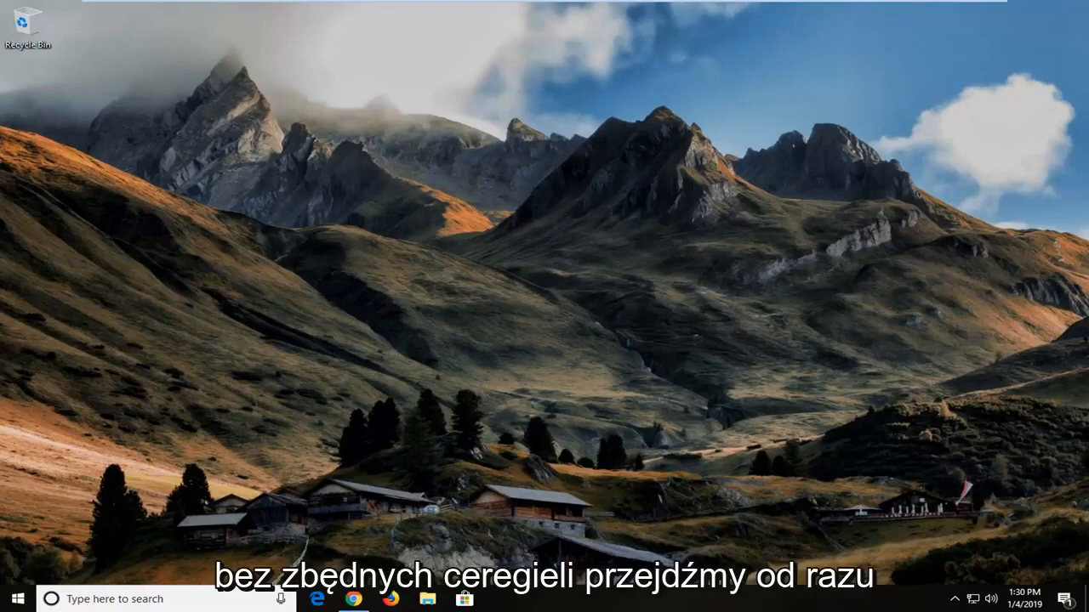
mouse_move(672, 536)
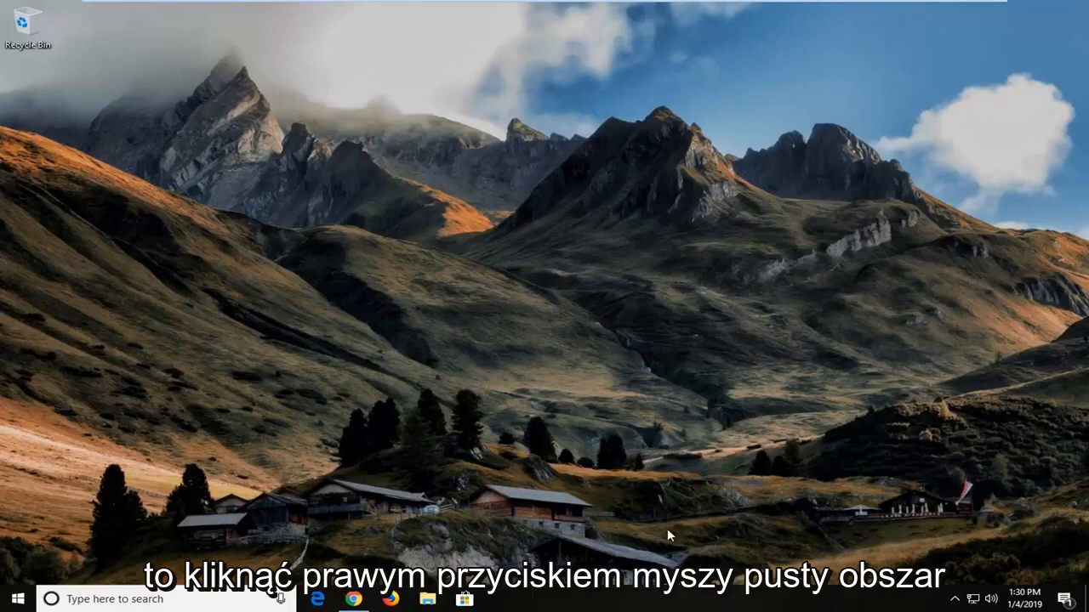
Step: Right-click an empty spot on the taskbar to show its context menu
right_click(653, 595)
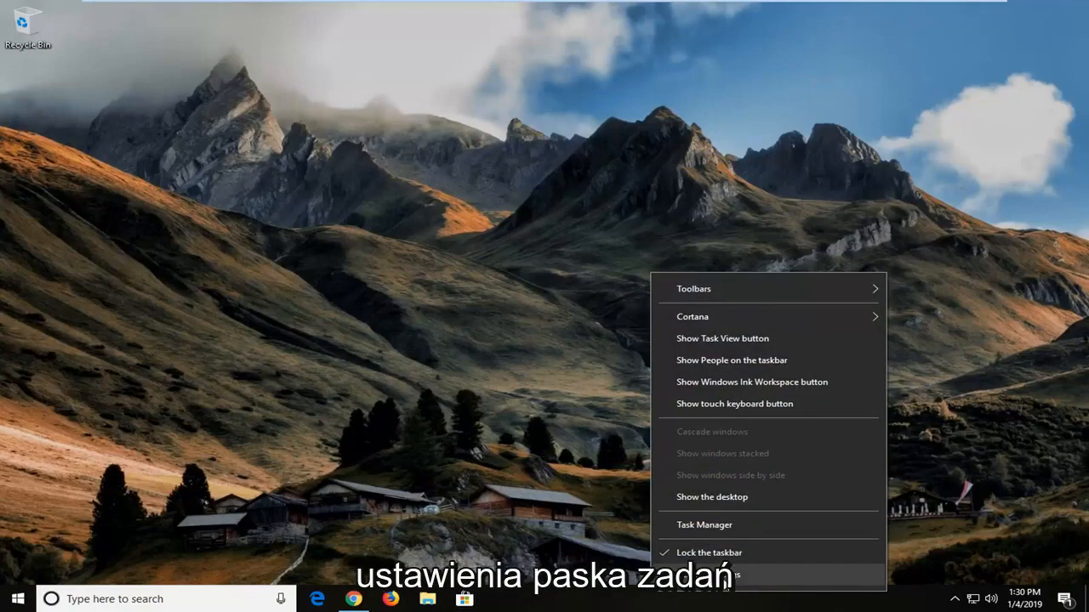
Step: Choose Taskbar settings from the context menu to open the Personalization Taskbar page
left_click(726, 576)
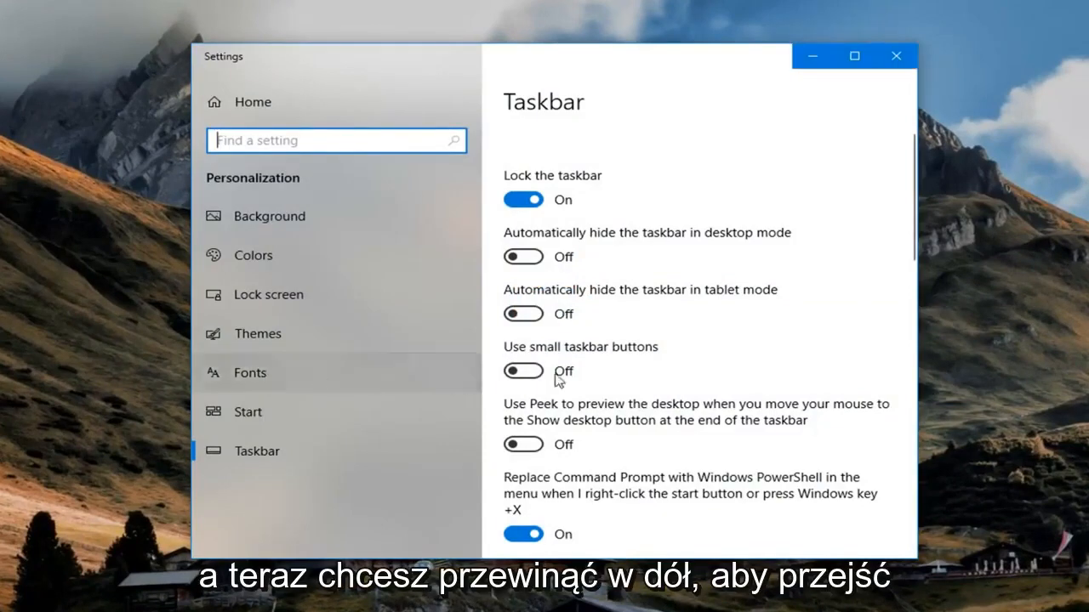
Step: Scroll to Multiple displays to confirm 'Show taskbar on all displays' is off
scroll("down", 3)
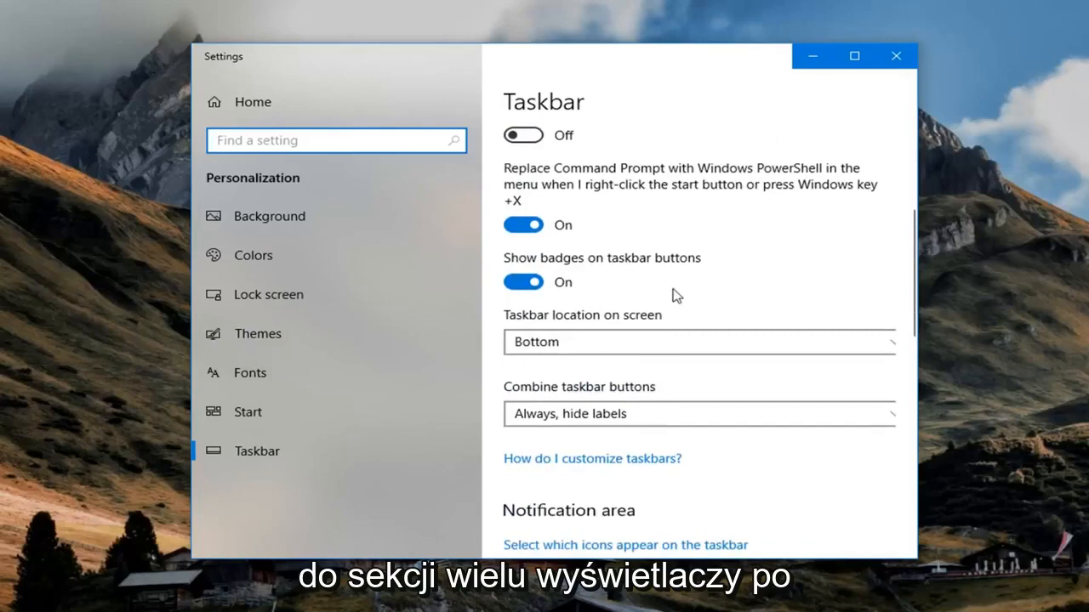
scroll("down", 3)
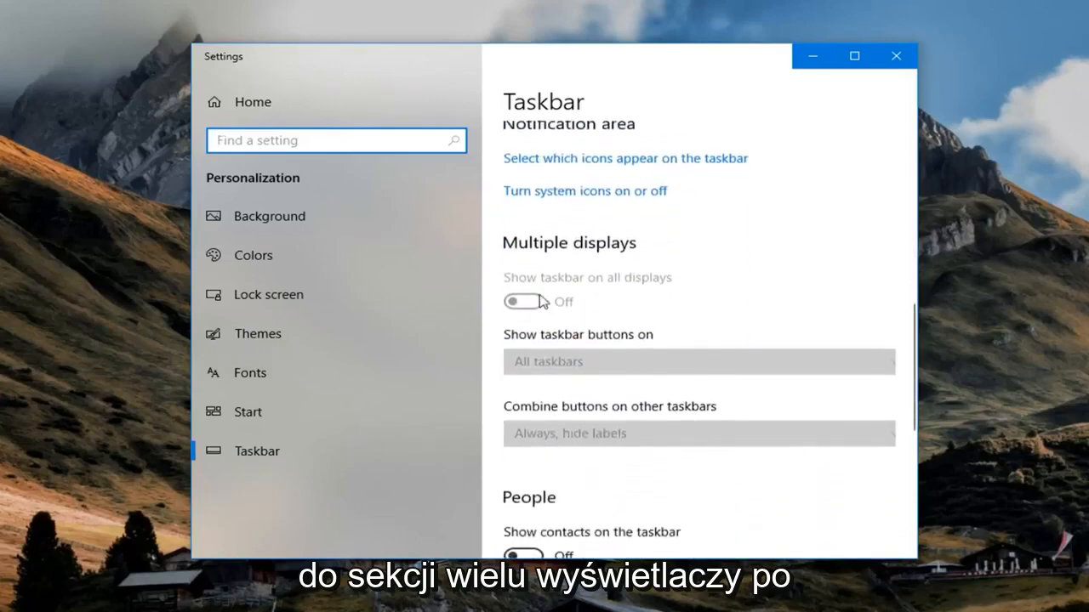
mouse_move(614, 294)
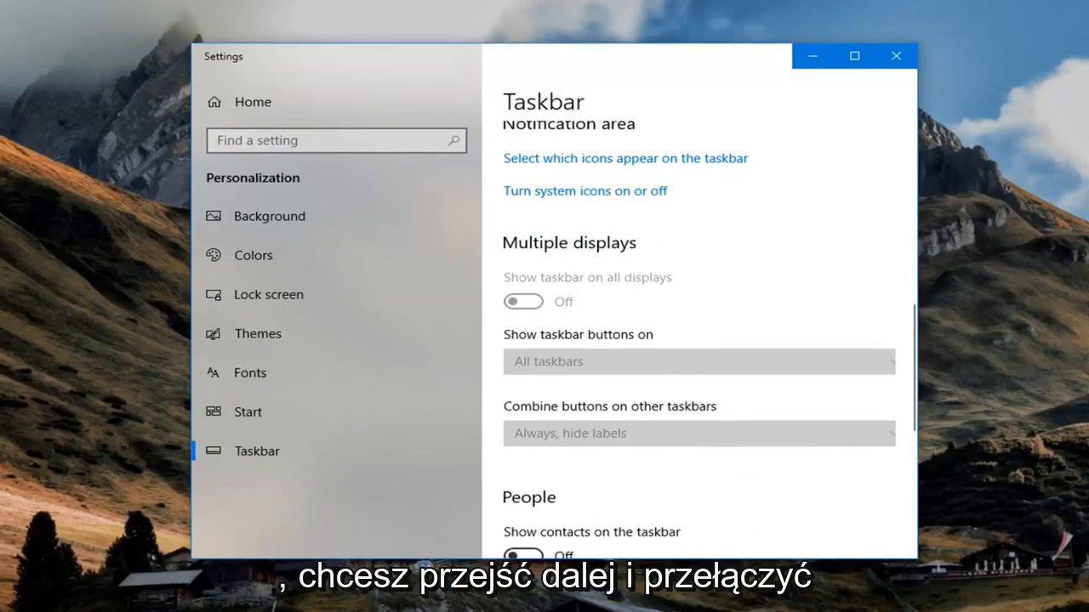
mouse_move(524, 305)
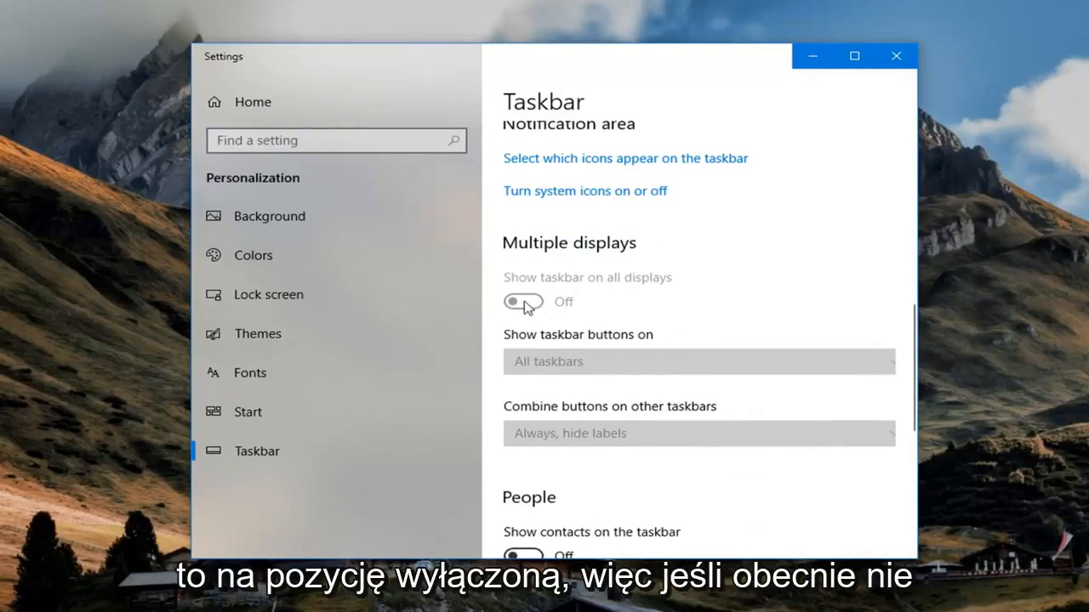
mouse_move(594, 393)
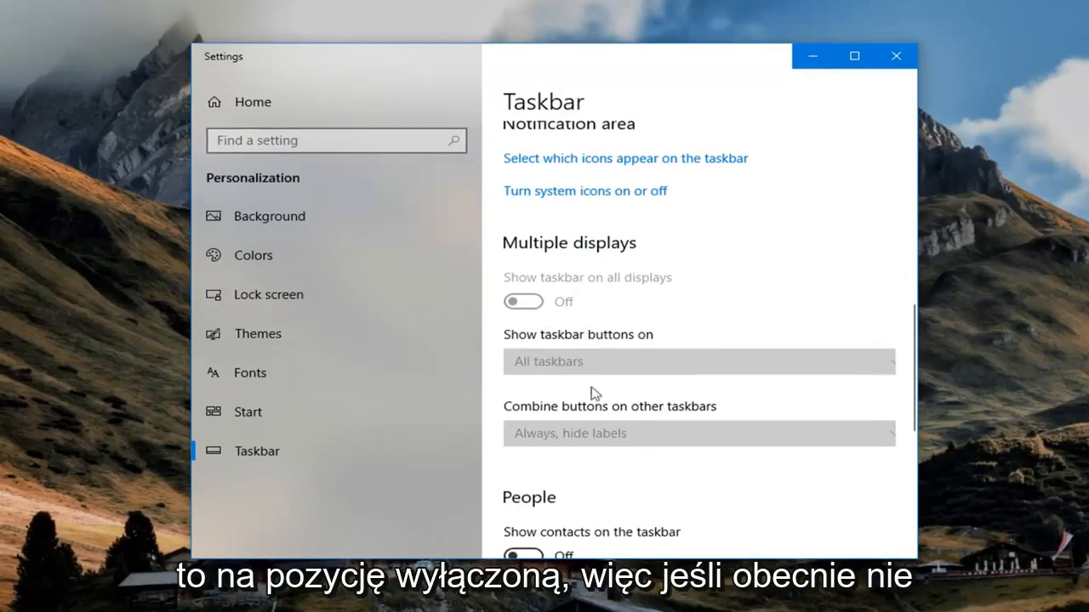
mouse_move(608, 400)
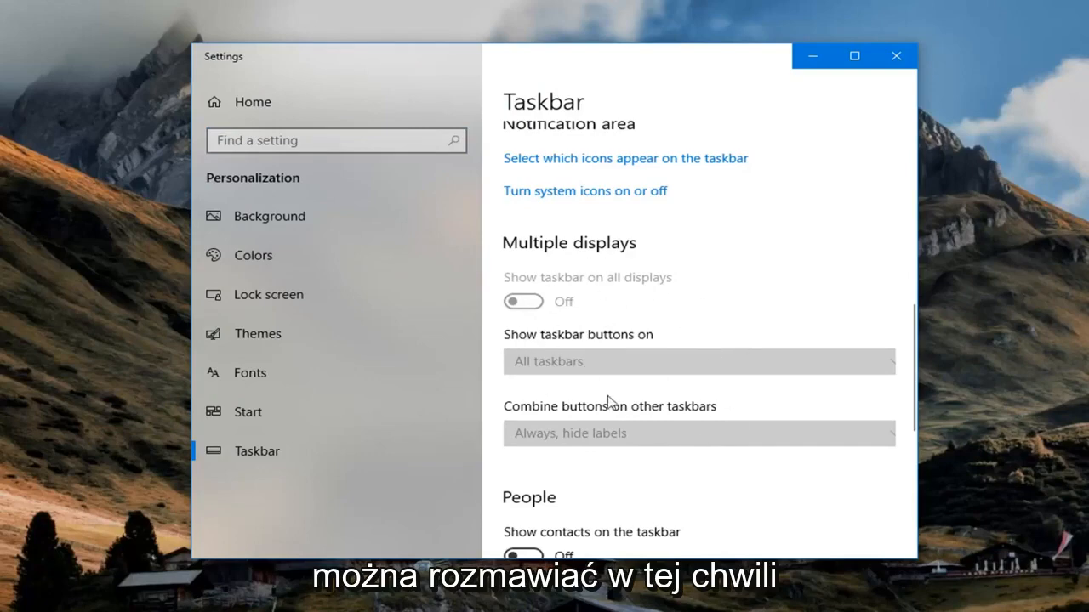
mouse_move(645, 380)
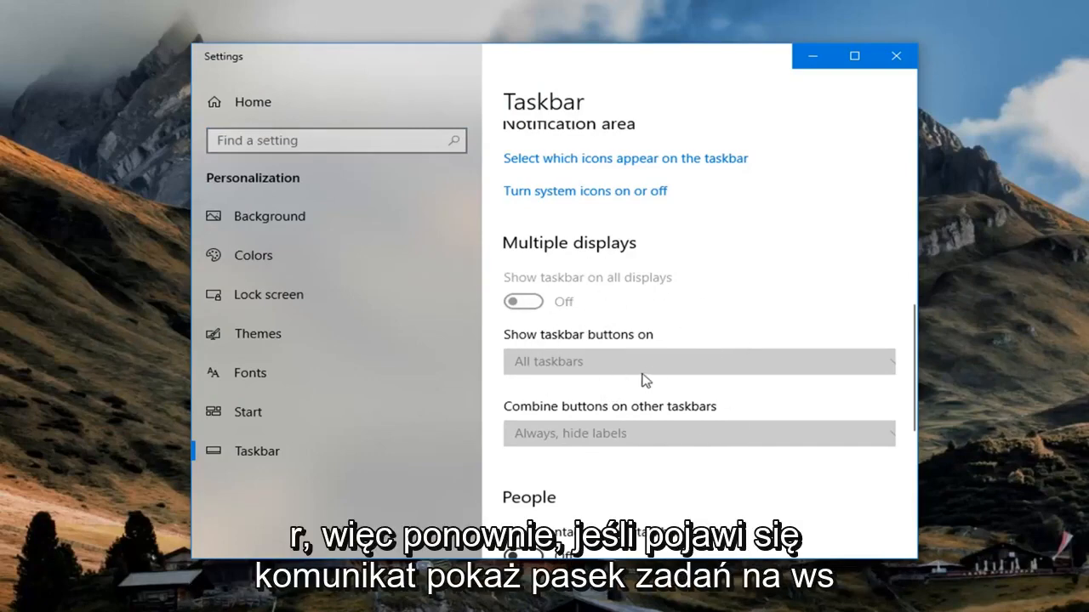
mouse_move(578, 290)
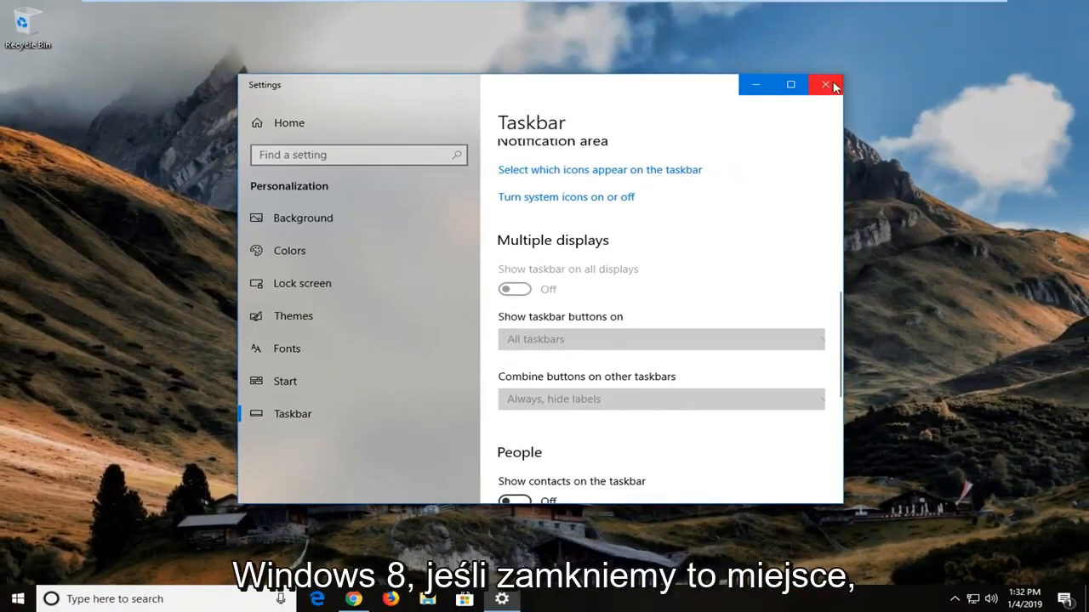
Step: Close the Settings window with its title-bar X
left_click(824, 84)
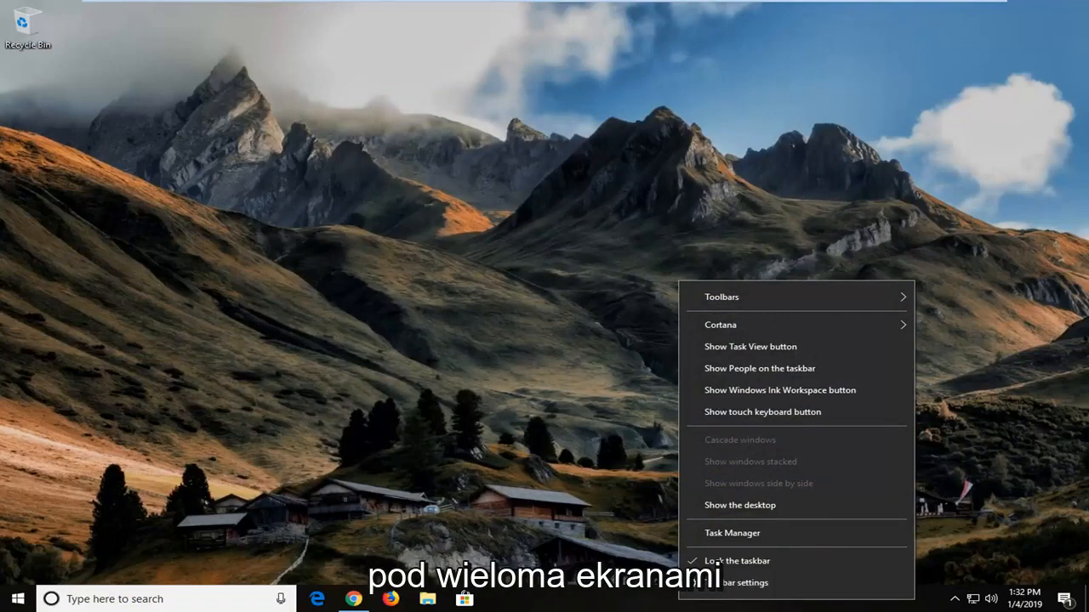
mouse_move(1064, 403)
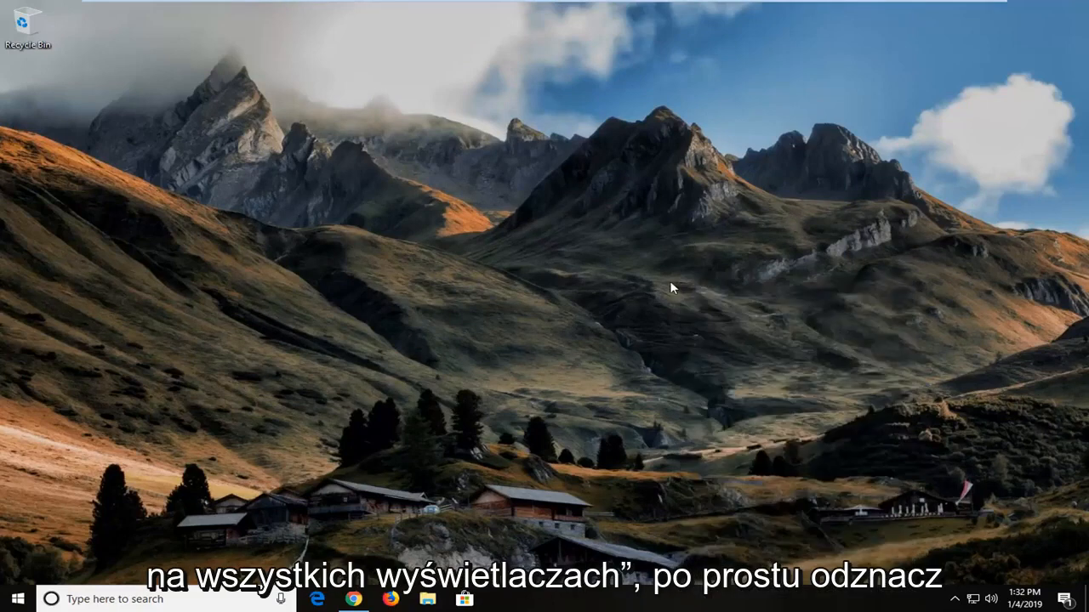
mouse_move(551, 390)
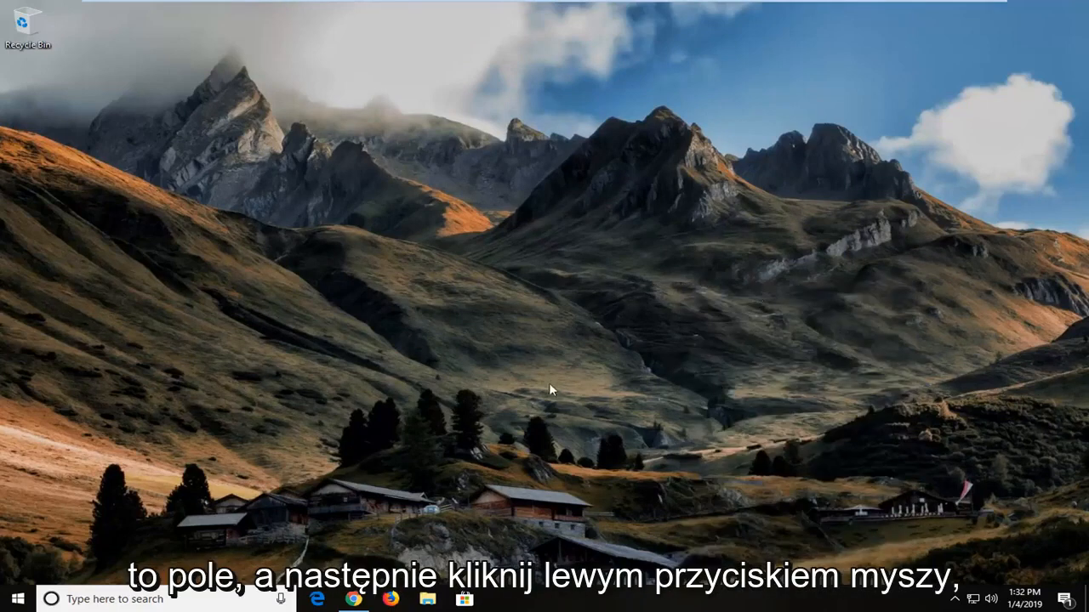